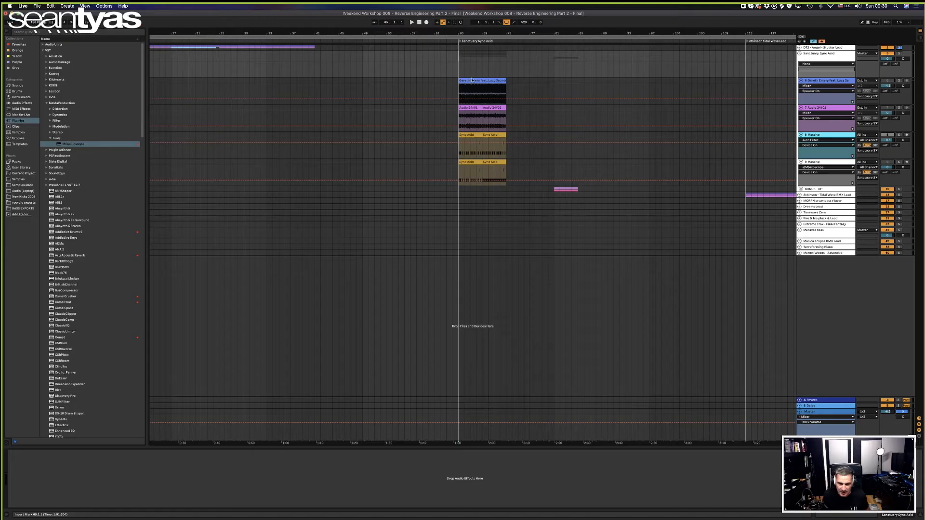
pyautogui.click(482, 80)
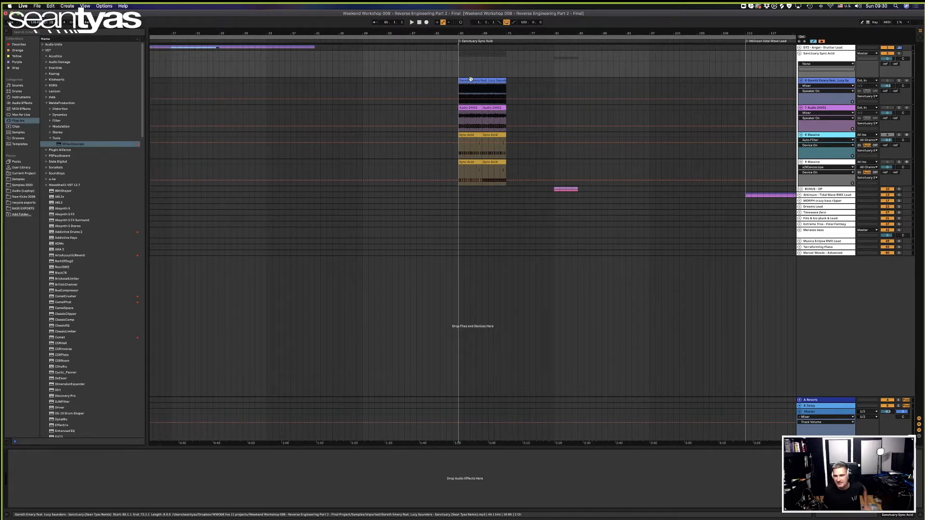